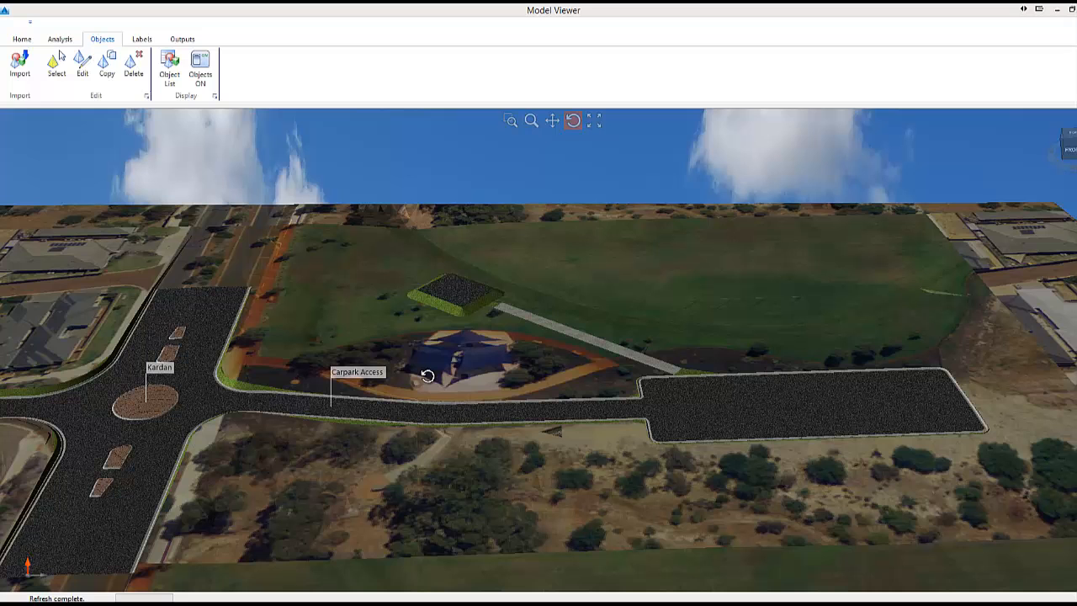
mouse_move(535, 121)
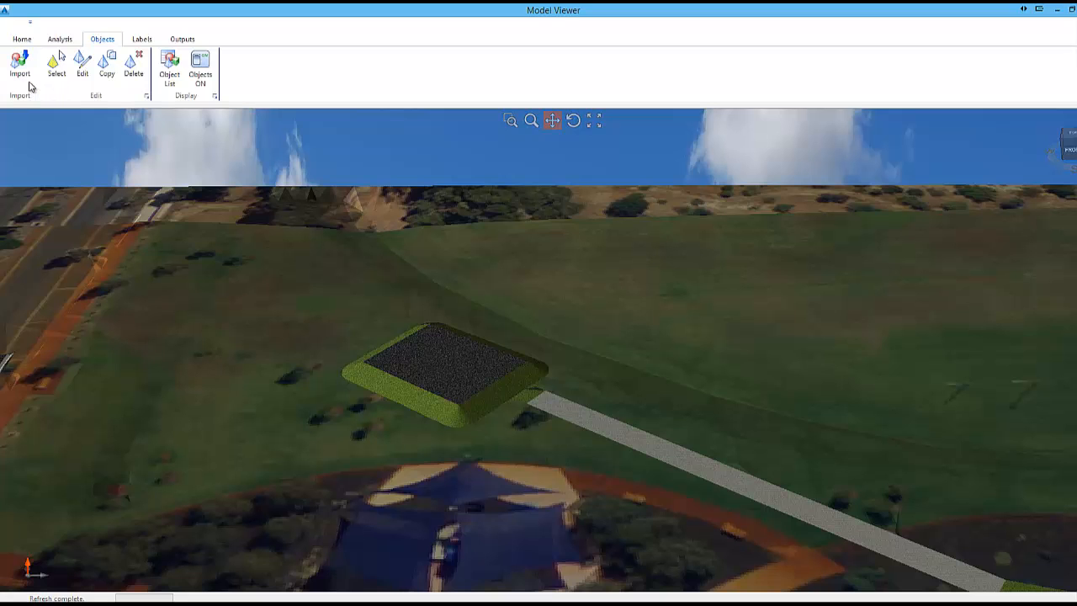
Step: Import the toilet block OBJ from Objects\Other, name it 'Block' and place it on the raised pad
left_click(20, 66)
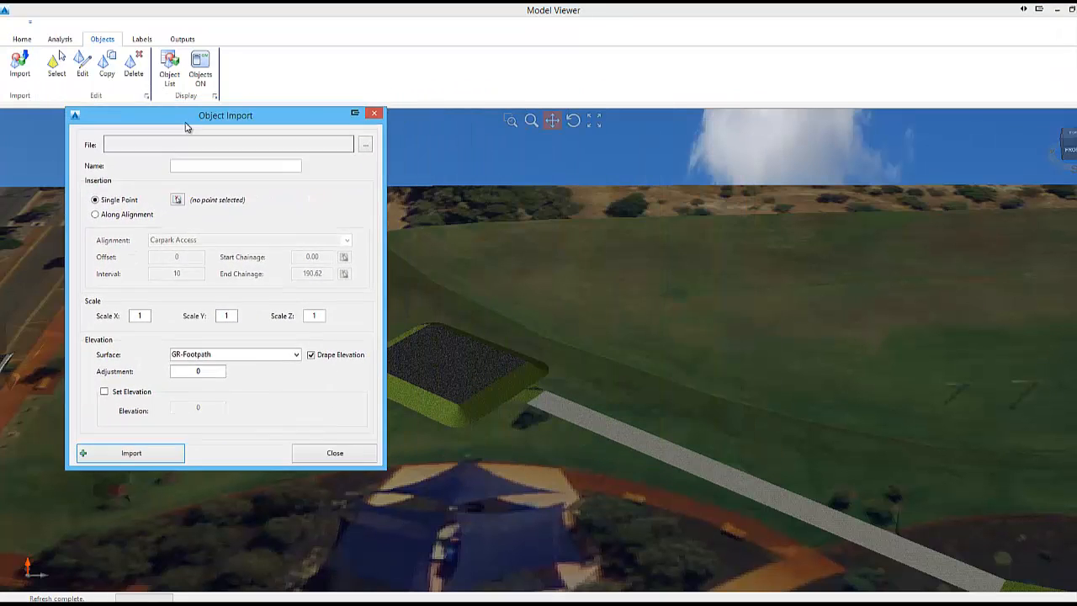
left_click_drag(225, 114, 181, 129)
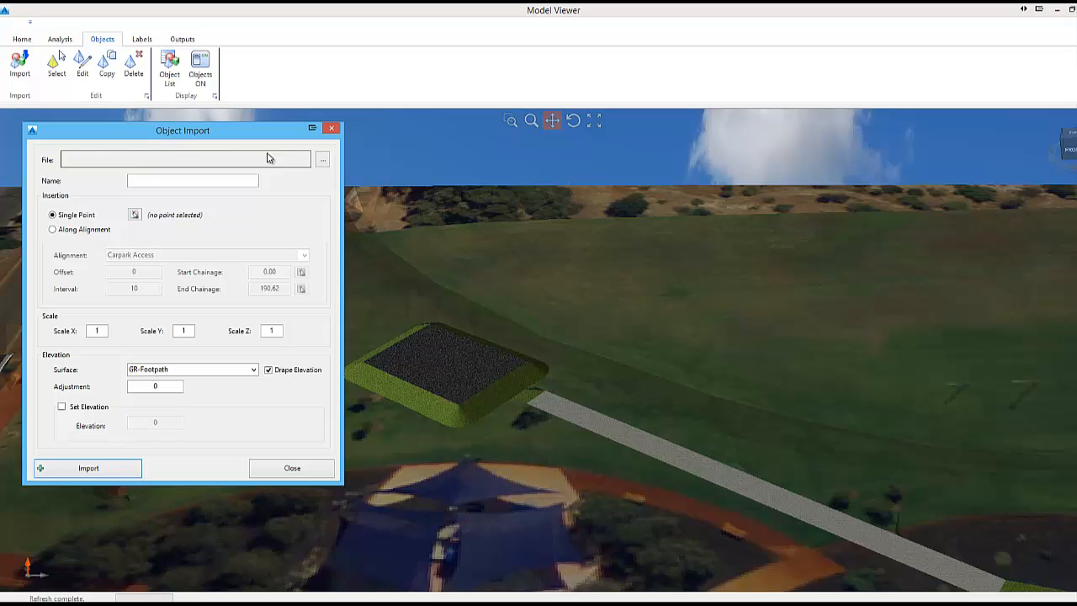
left_click(323, 158)
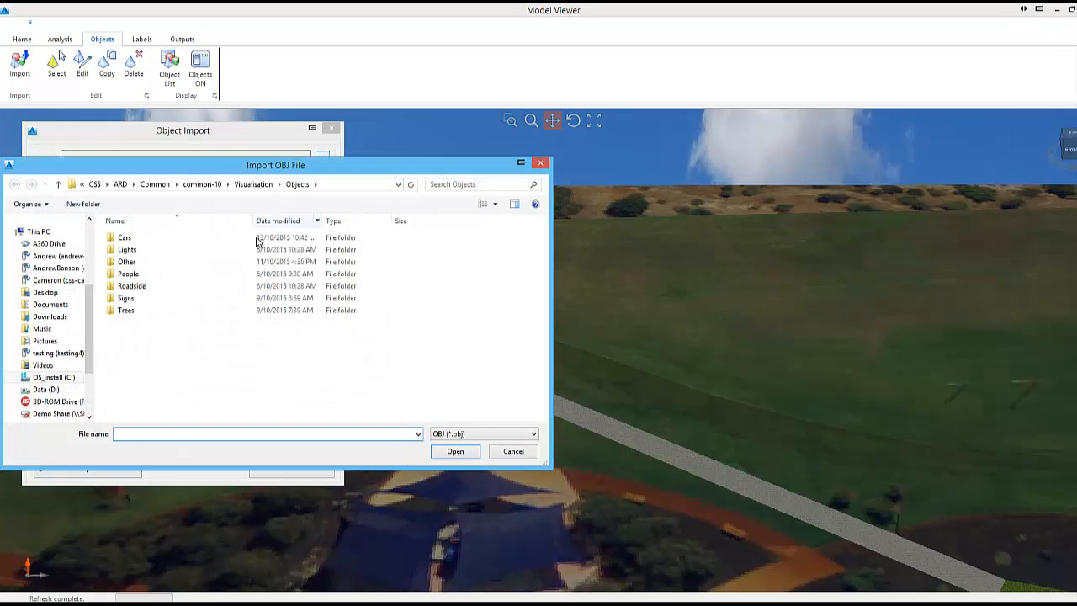
double_click(126, 262)
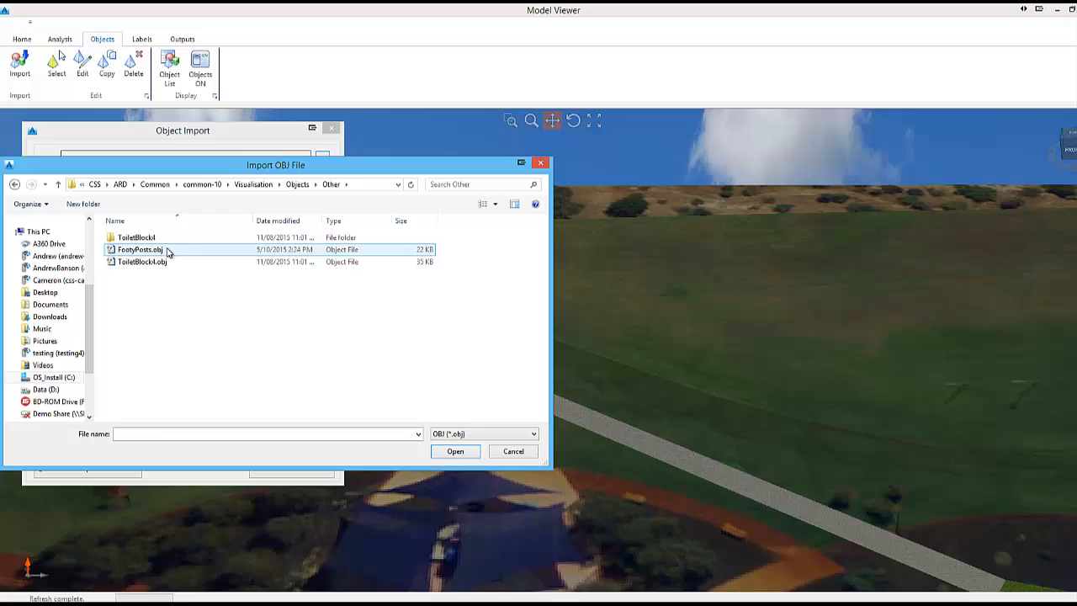
left_click(454, 451)
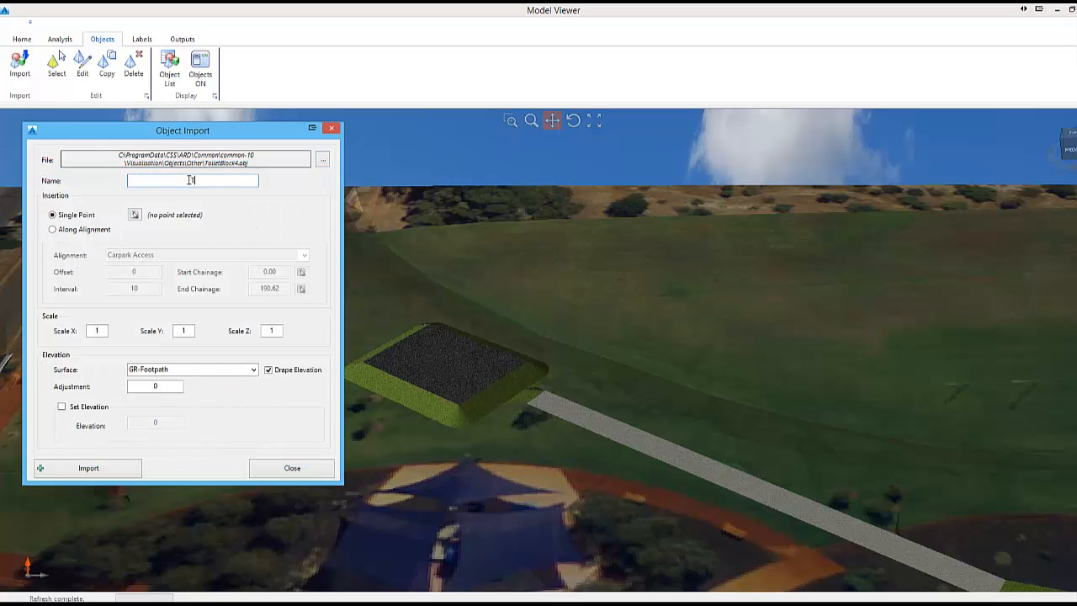
type("Block")
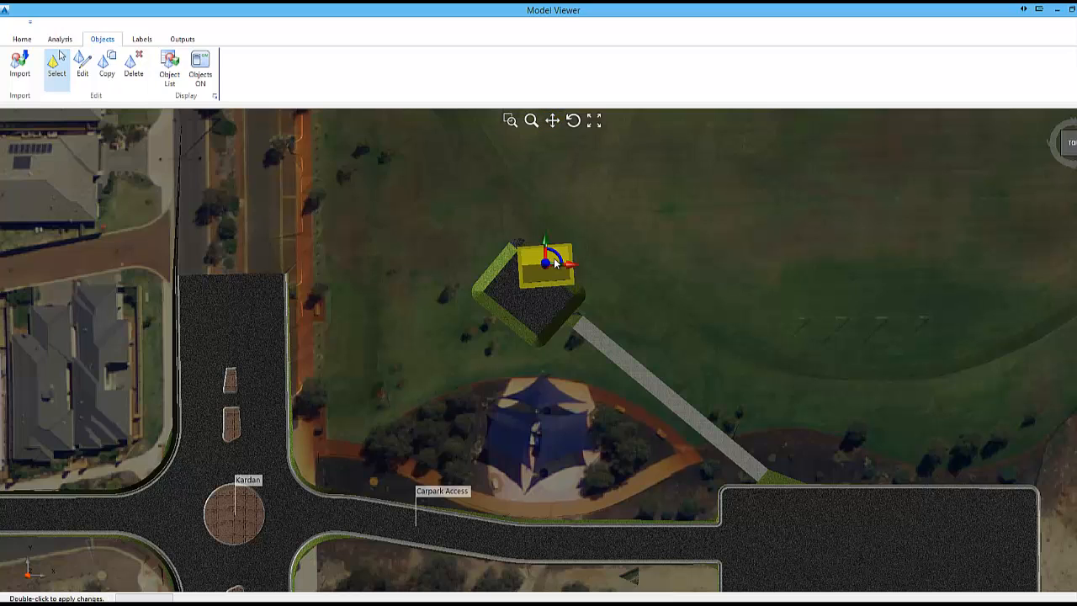
Step: Import the footy posts onto the oval and a car into the car park at picked insertion points
left_click_drag(571, 262, 561, 277)
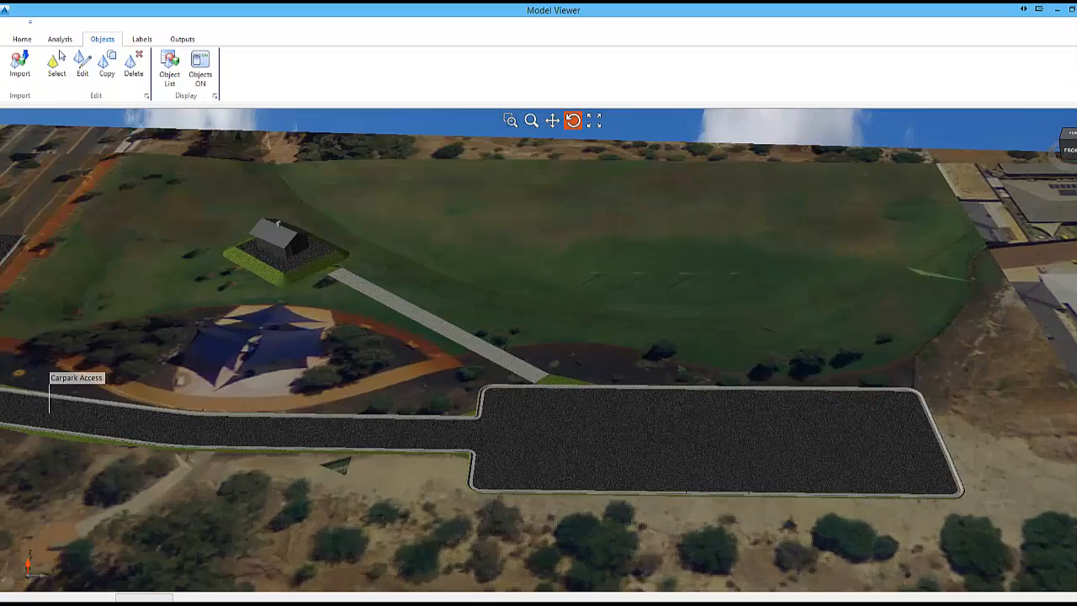
left_click(20, 64)
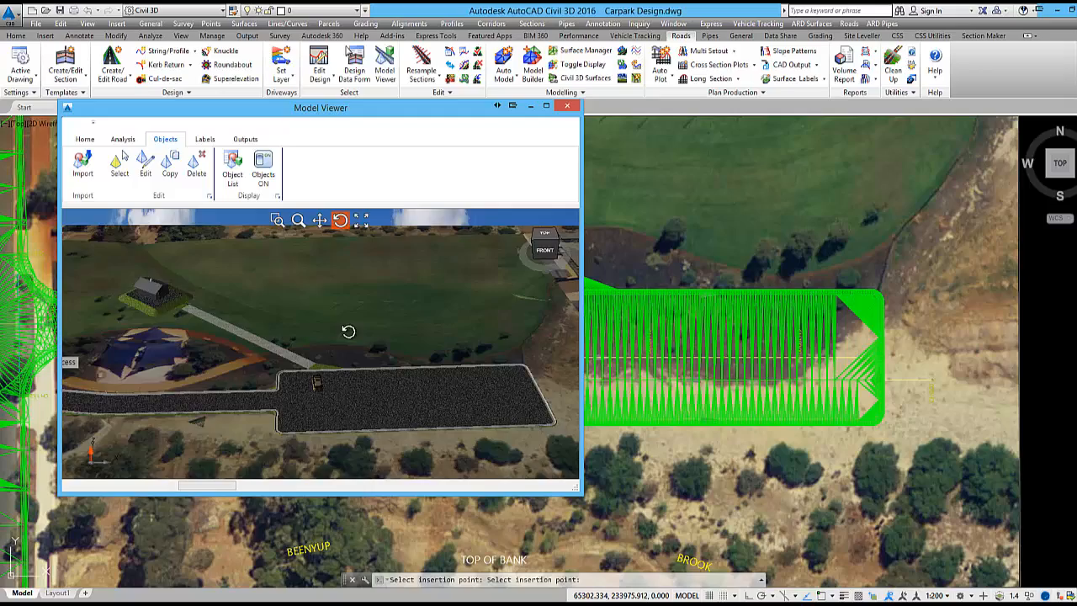
left_click(82, 165)
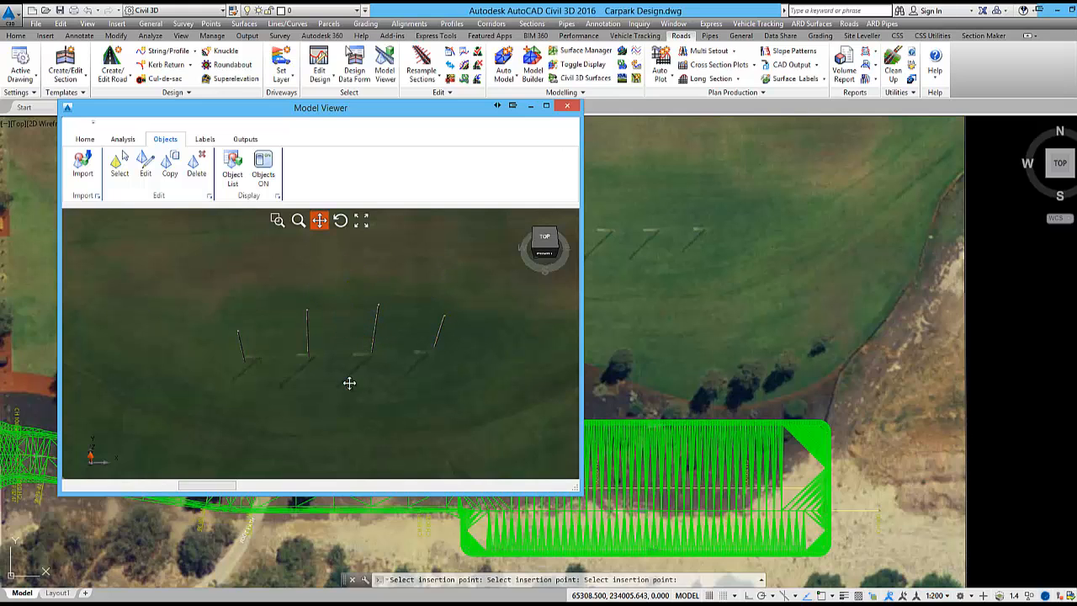
left_click(545, 104)
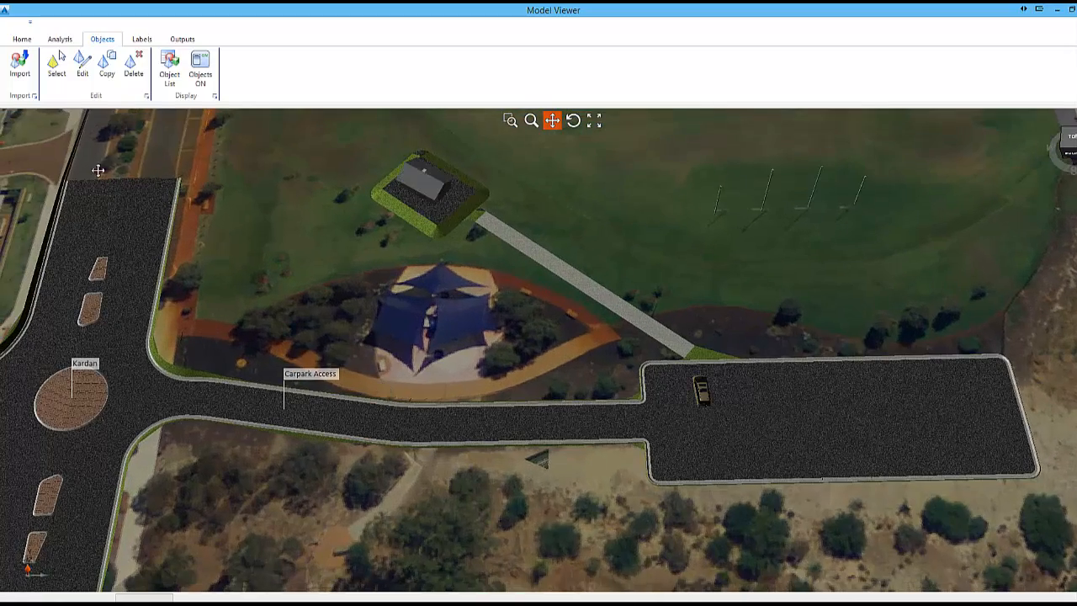
Step: Import the Tree OBJ along the Carpark Access alignment with offset 7 between picked chainages
left_click(19, 64)
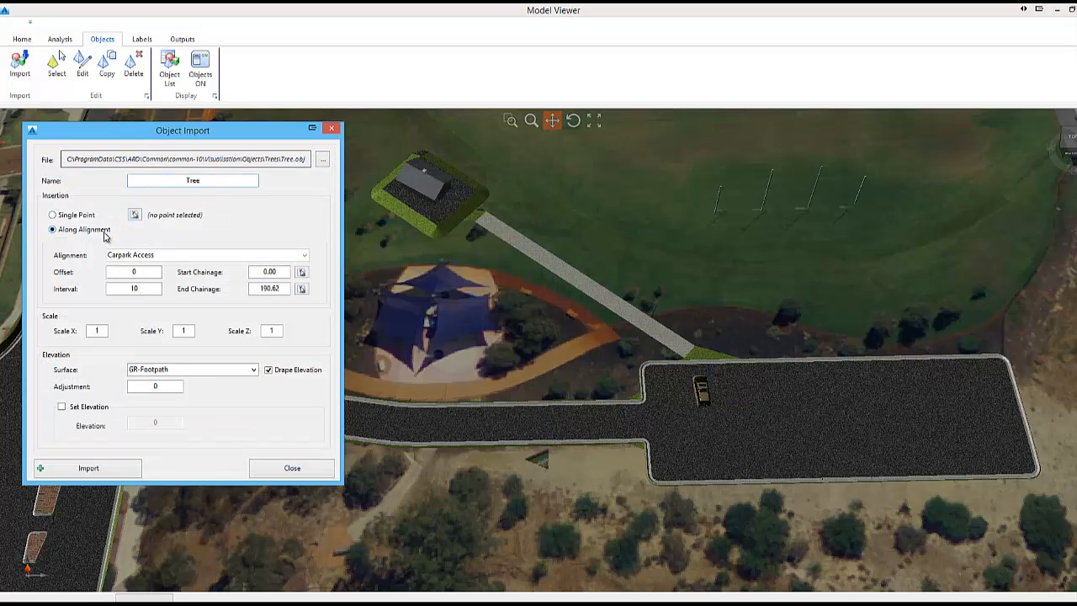
type("7")
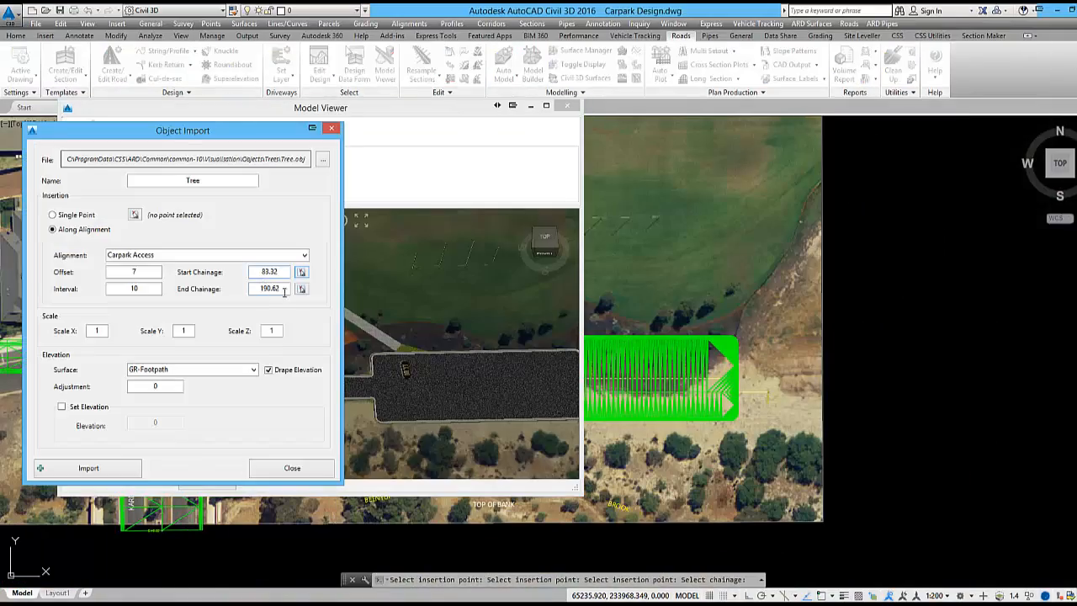
left_click(301, 289)
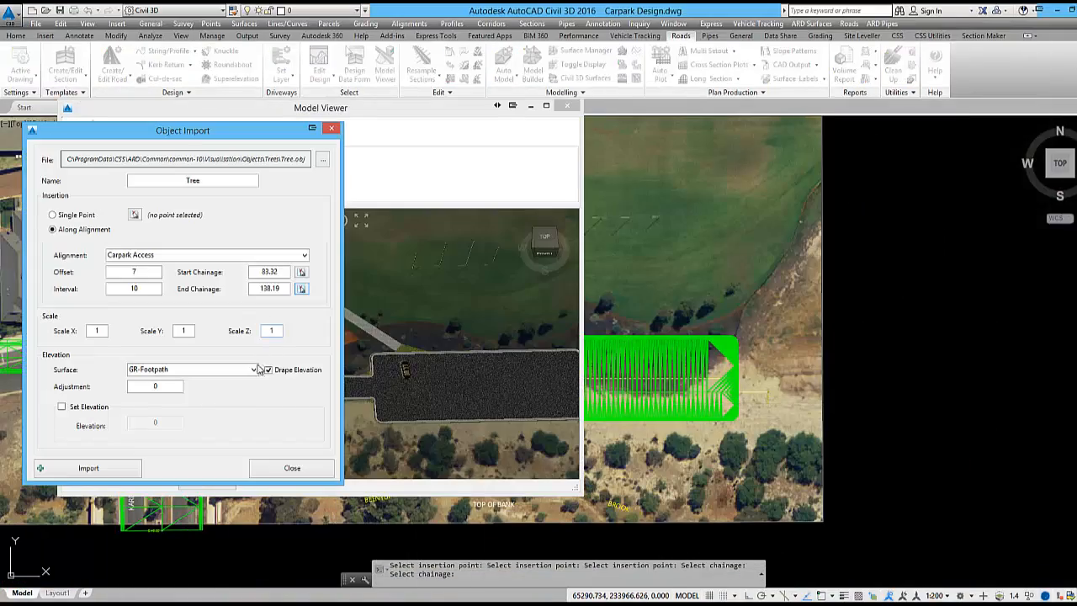
left_click(87, 468)
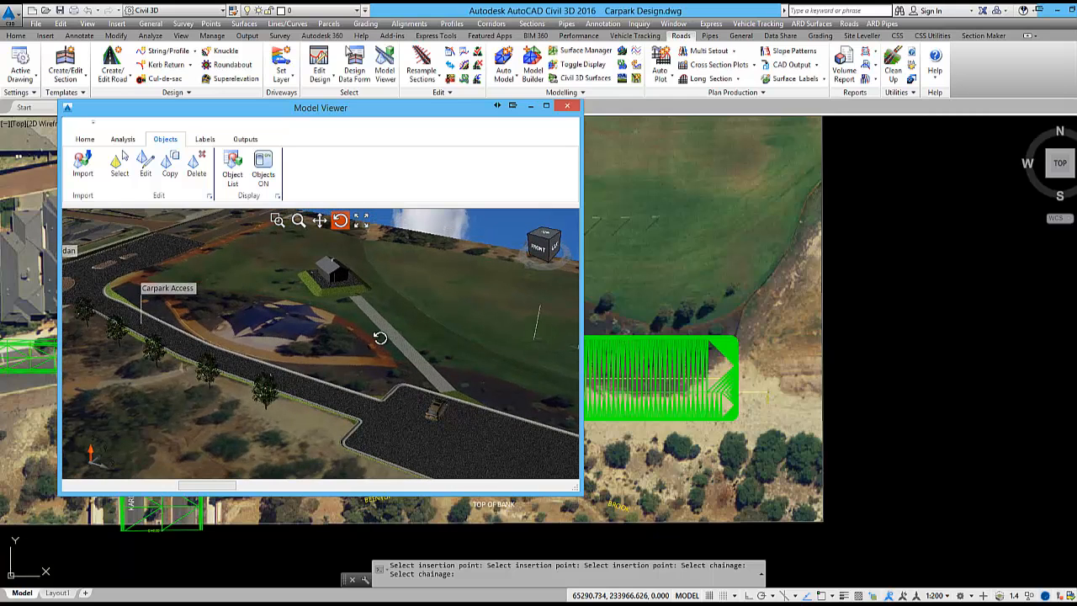
Step: Add a label with prefix 'Pad Level', value on a new line and suffix 'm'
left_click(206, 138)
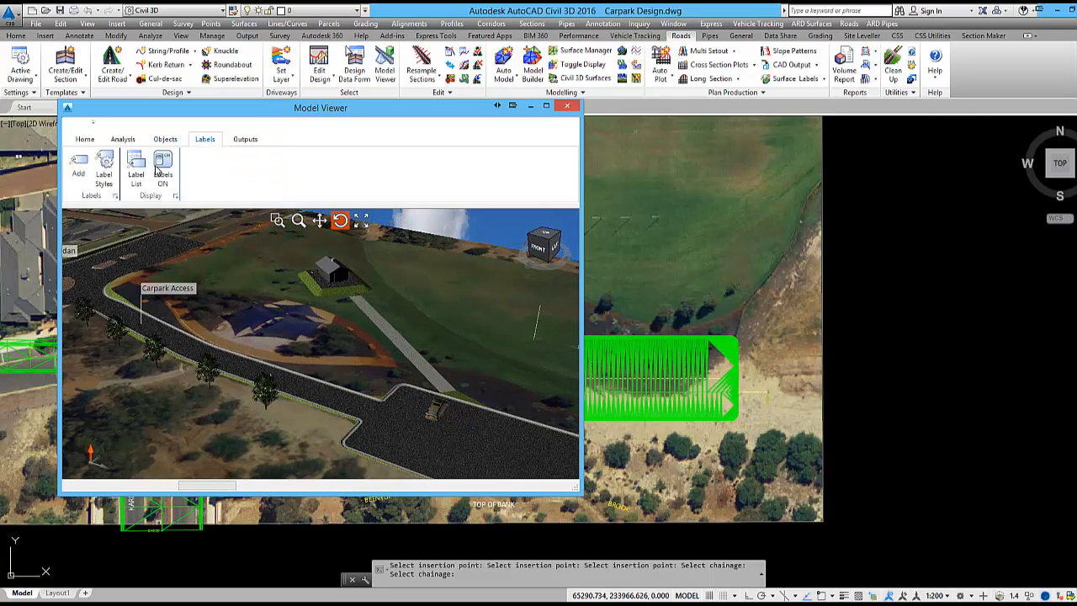
left_click(78, 165)
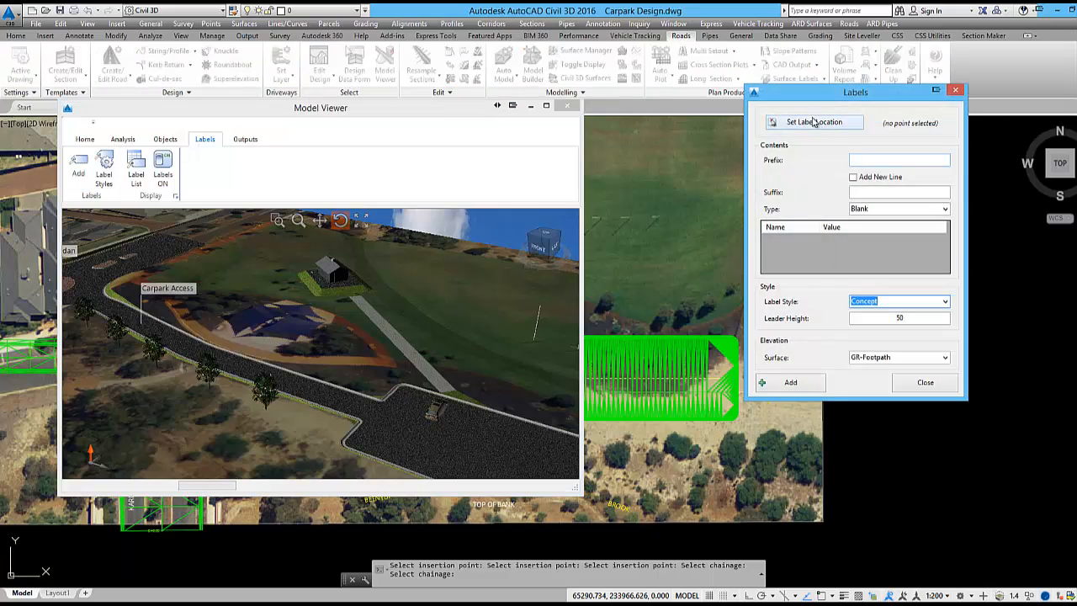
left_click(814, 121)
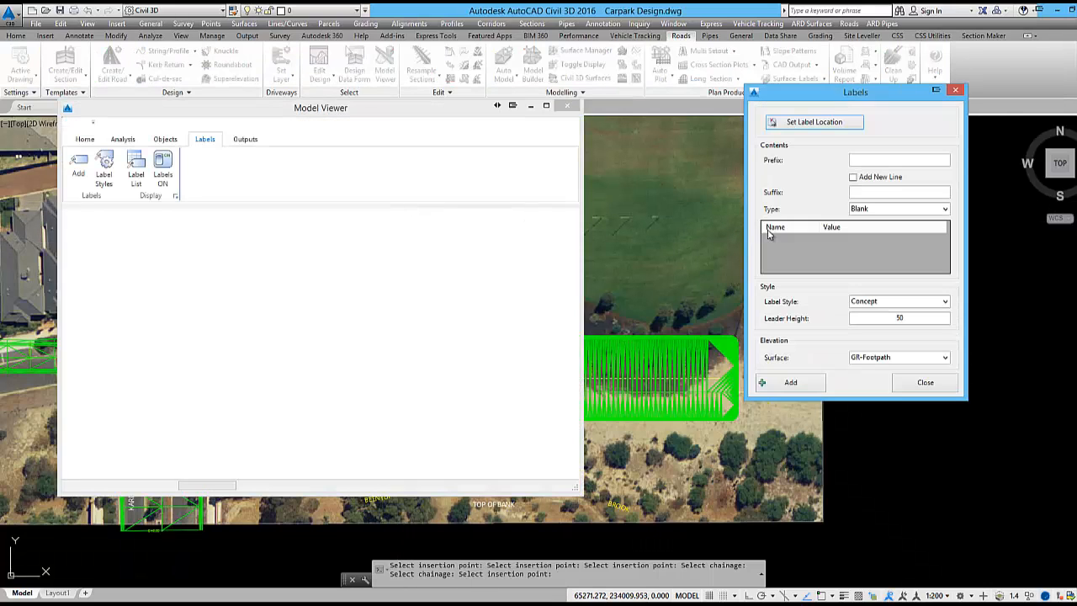
type("Pad Level")
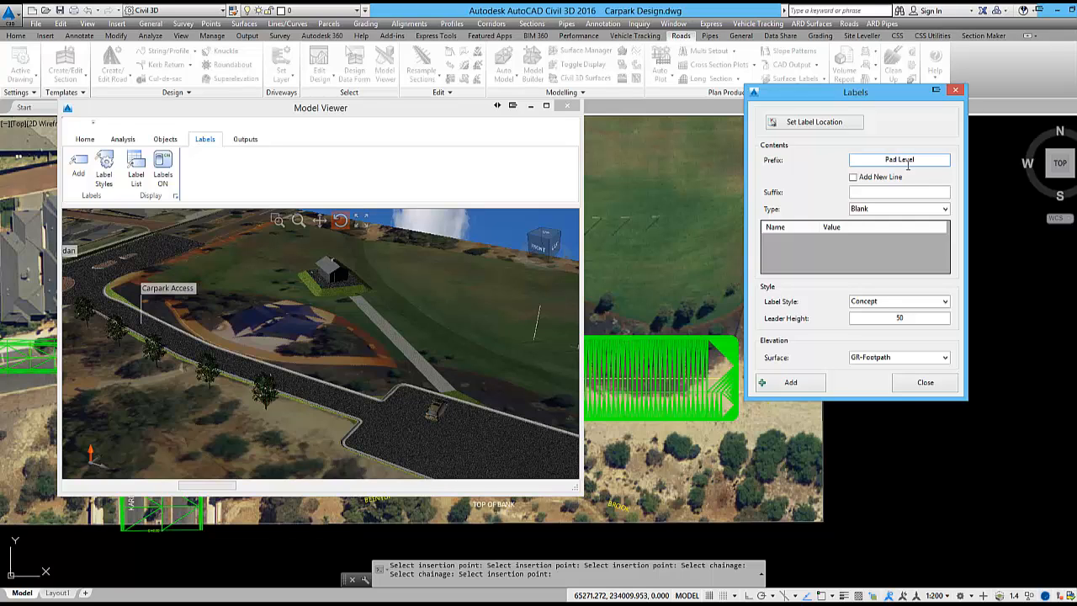
left_click(852, 177)
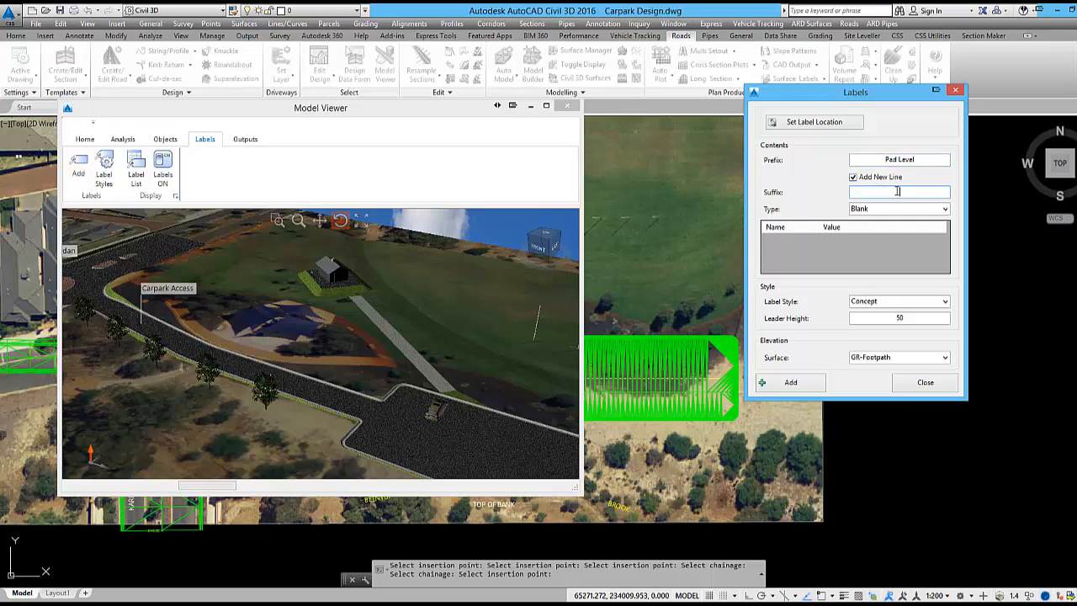
type("m")
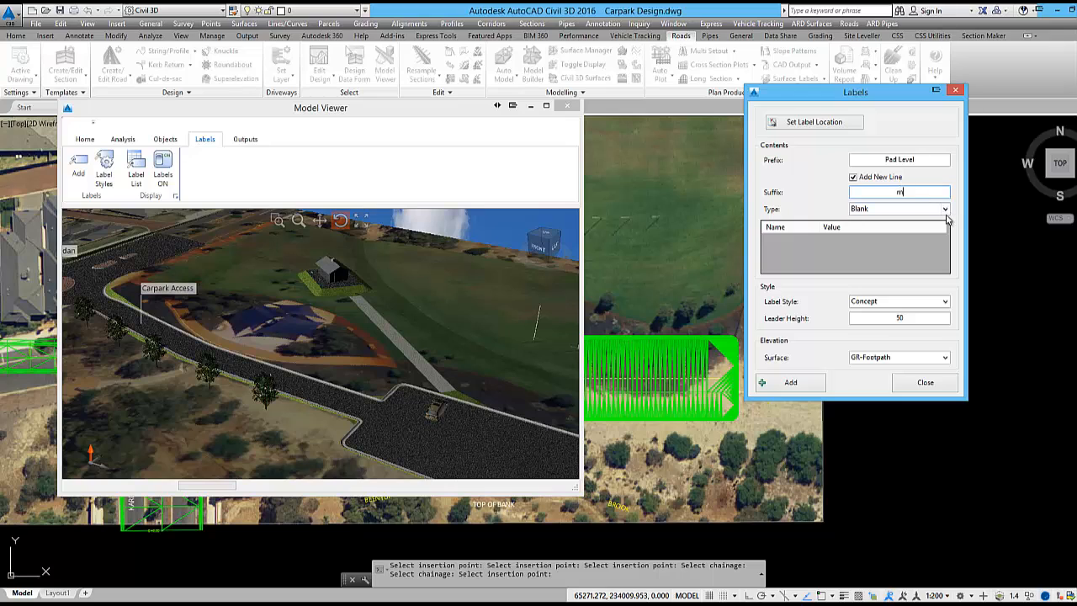
Step: Make the label report elevation from the footpath surface, placed beside the toilet block
left_click(944, 209)
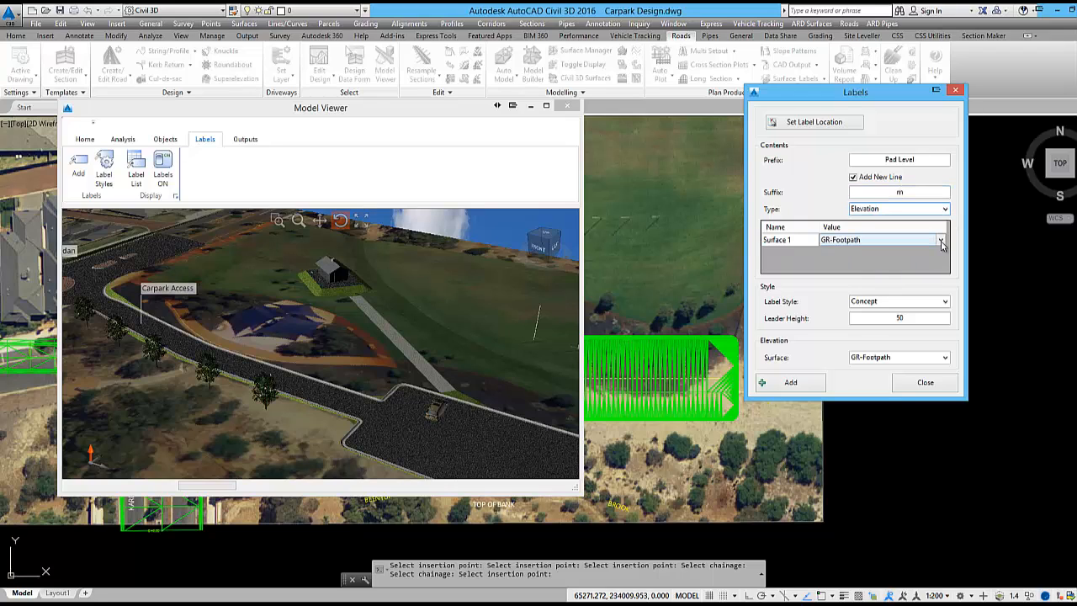
left_click(946, 301)
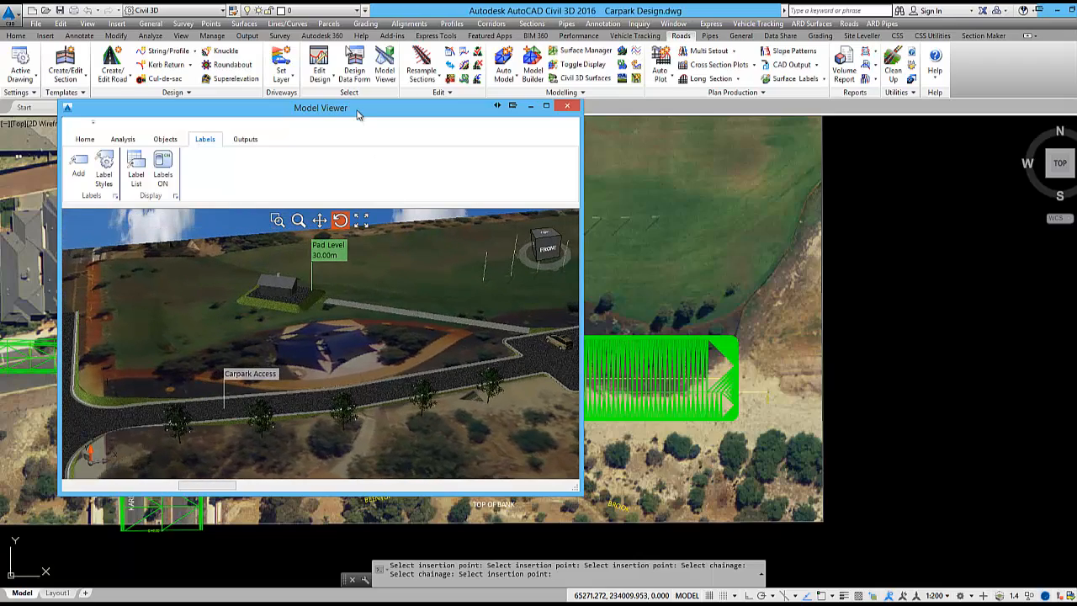
left_click(545, 104)
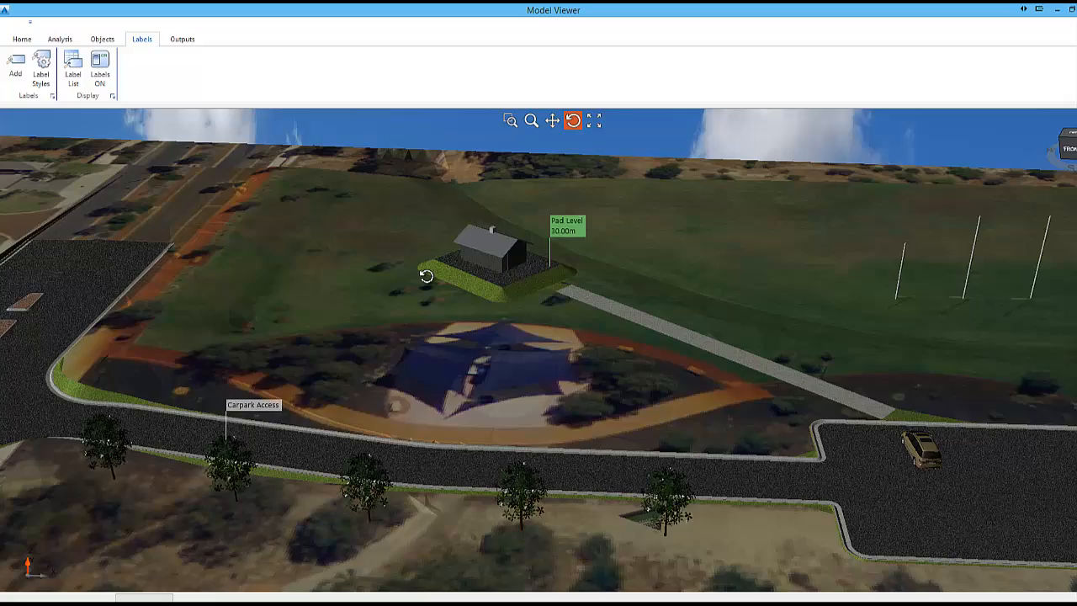
Step: Create a new video named 'FlyOver' in the Record Video manager
left_click(182, 39)
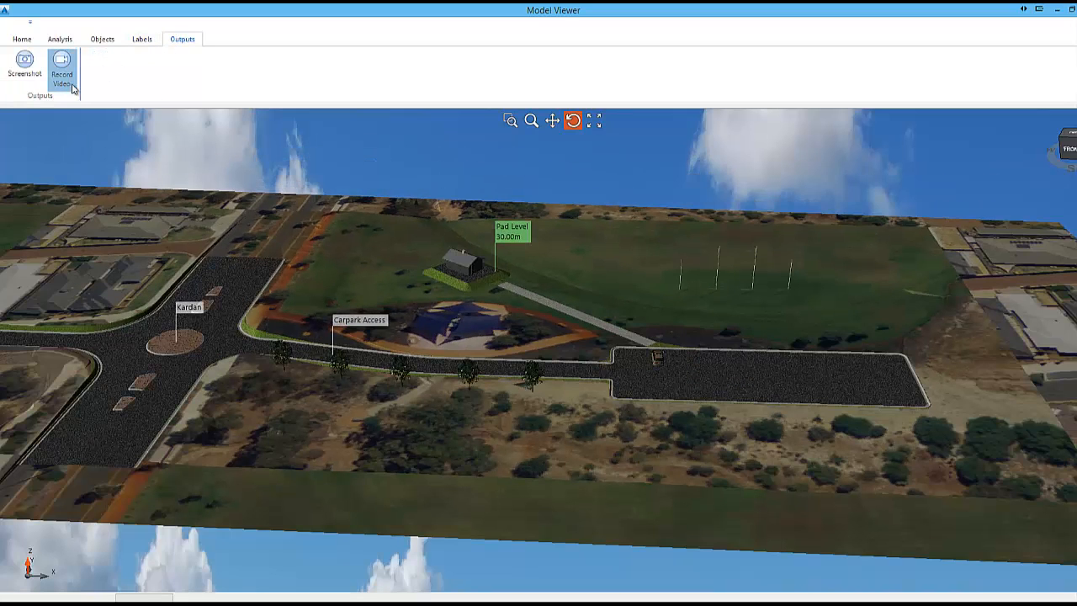
left_click(60, 67)
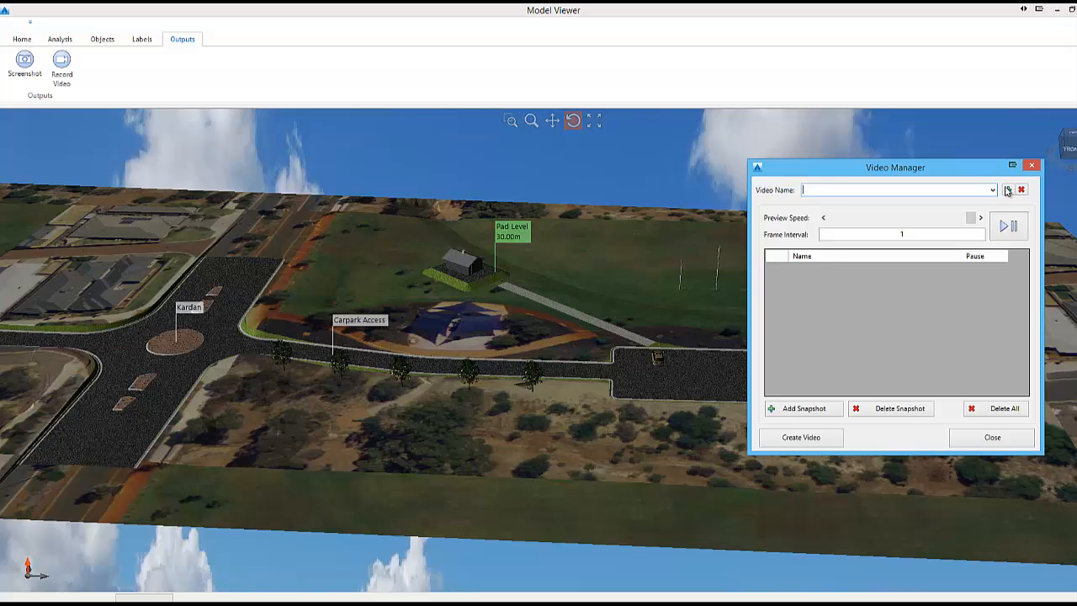
left_click(1006, 189)
type("FlyOver")
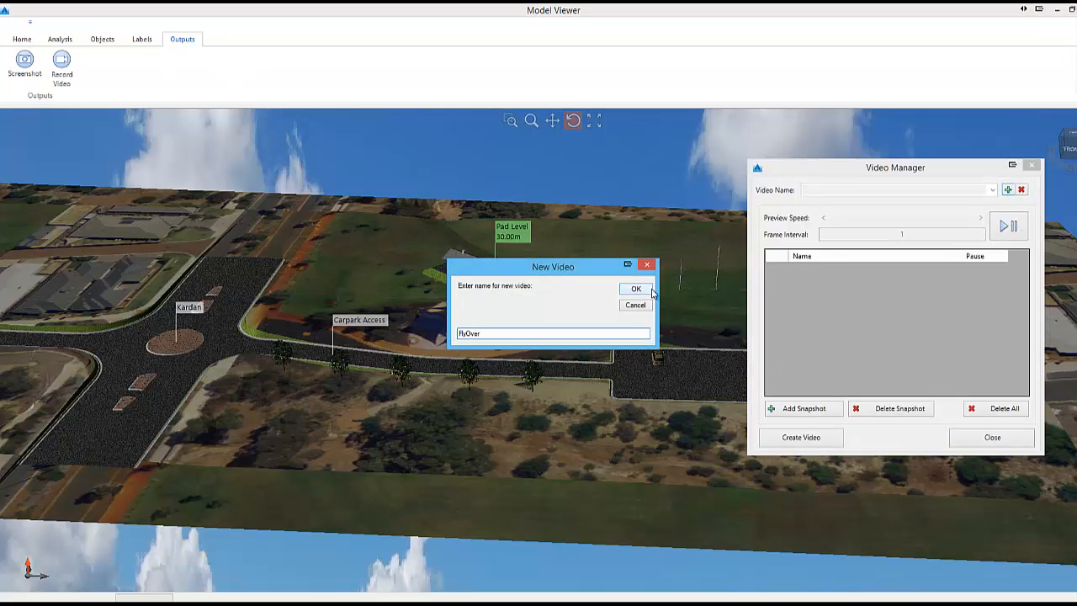
left_click(635, 289)
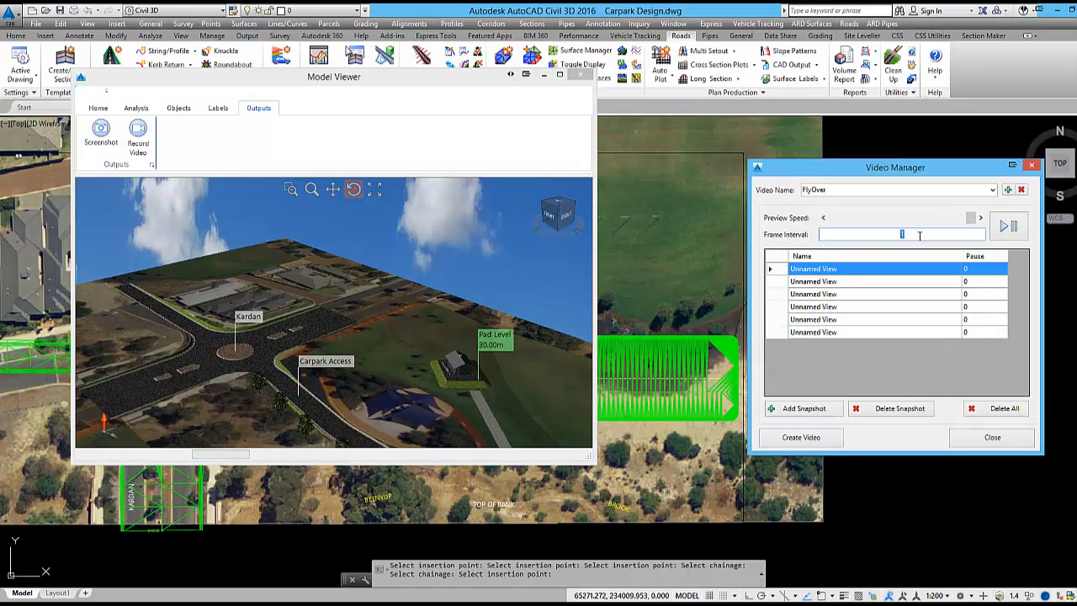
Step: Capture snapshot views for FlyOver, preview the playback and close the Video Manager
left_click(1002, 226)
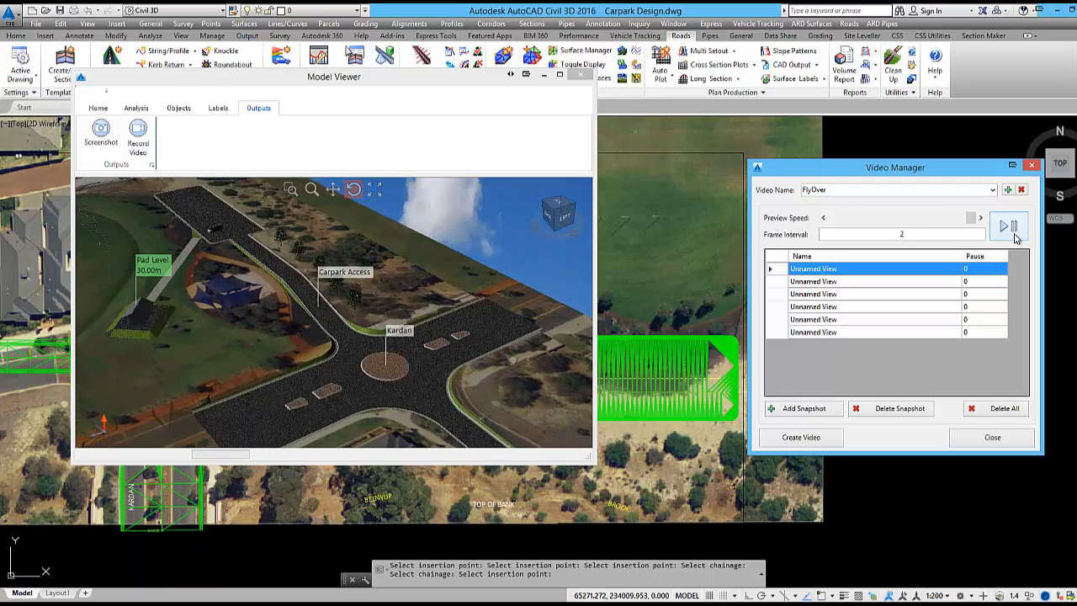
left_click(1003, 226)
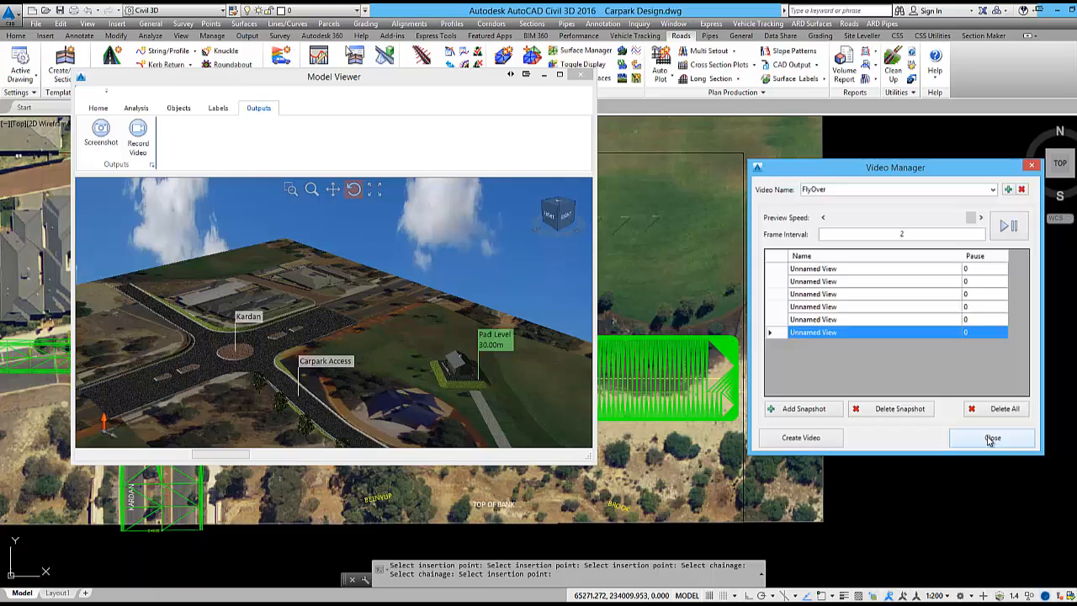
left_click(991, 437)
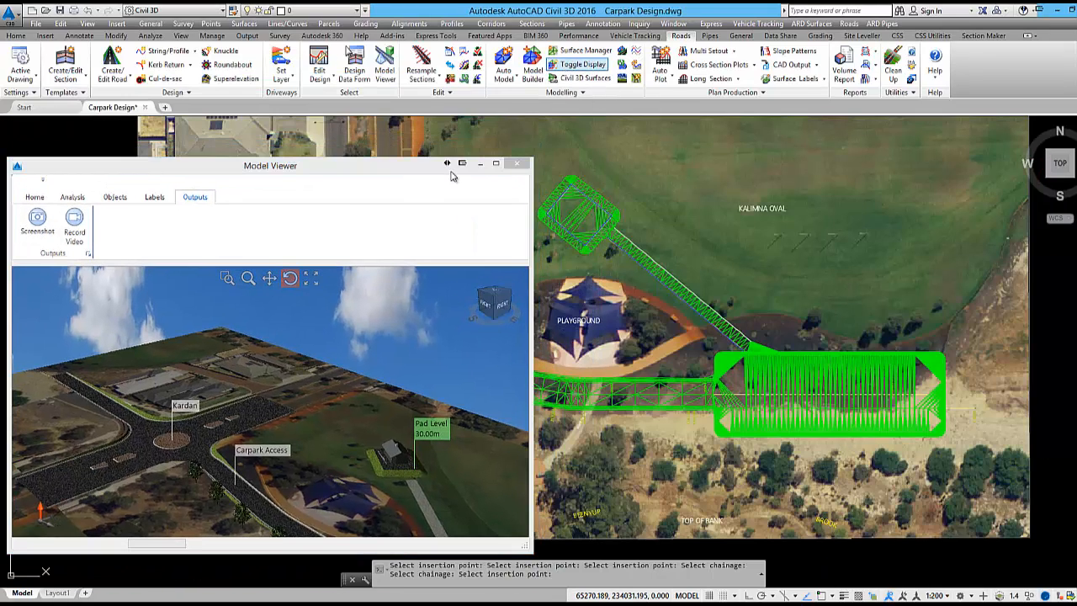
Step: Grip-stretch the car park alignment and Update Roads after each edit so Model Viewer reloads
left_click(555, 50)
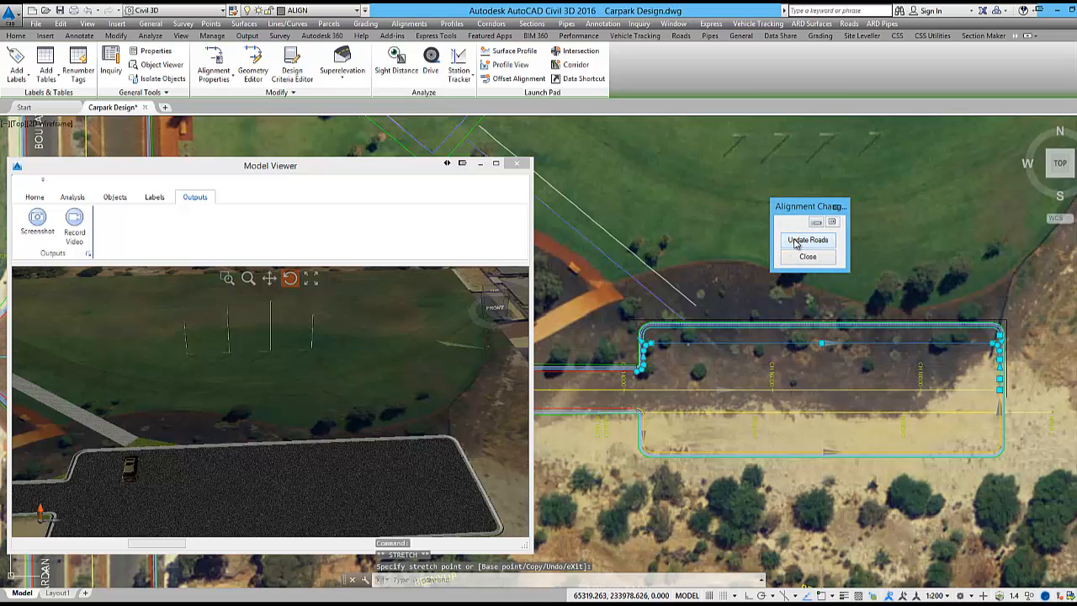
left_click(808, 239)
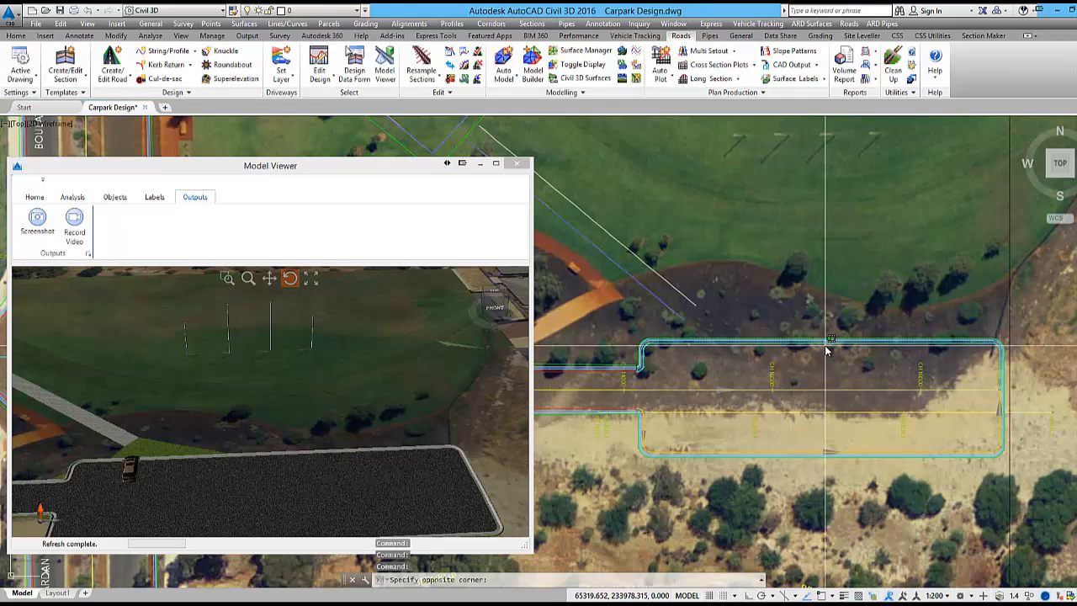
left_click(827, 345)
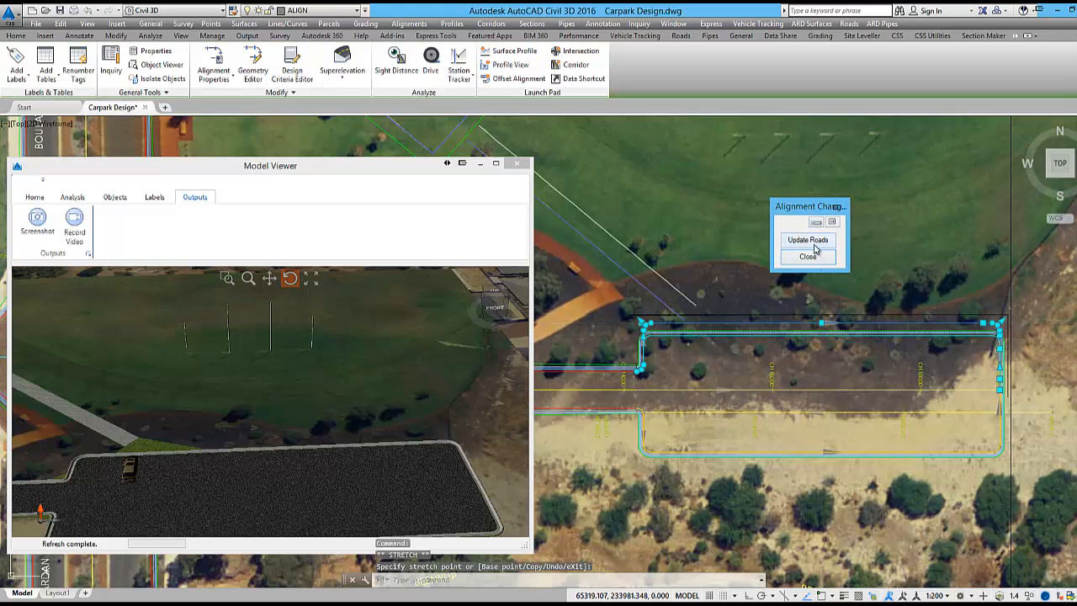
left_click(807, 238)
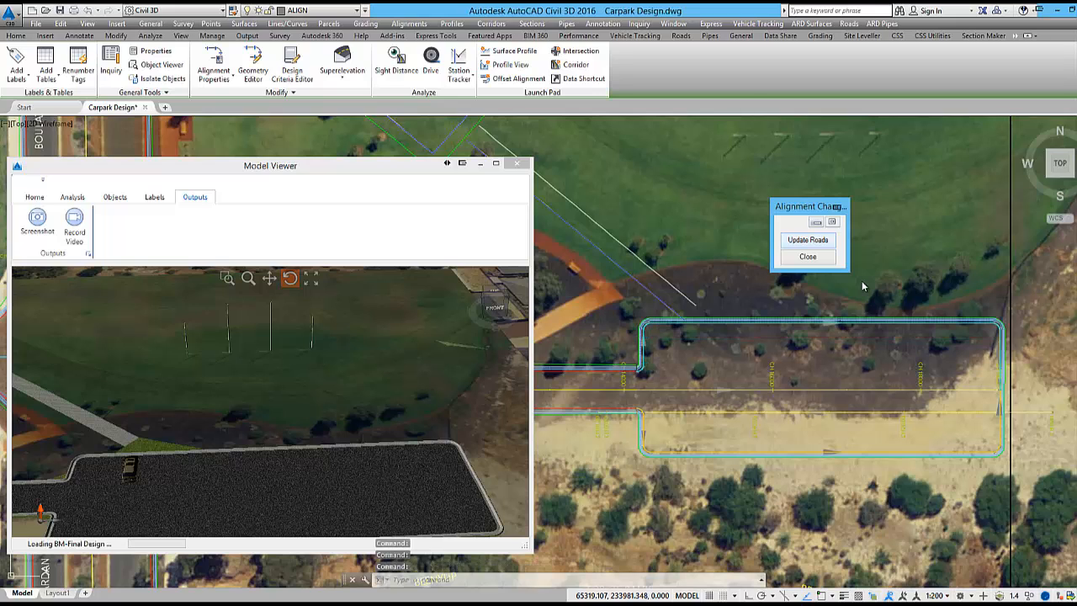